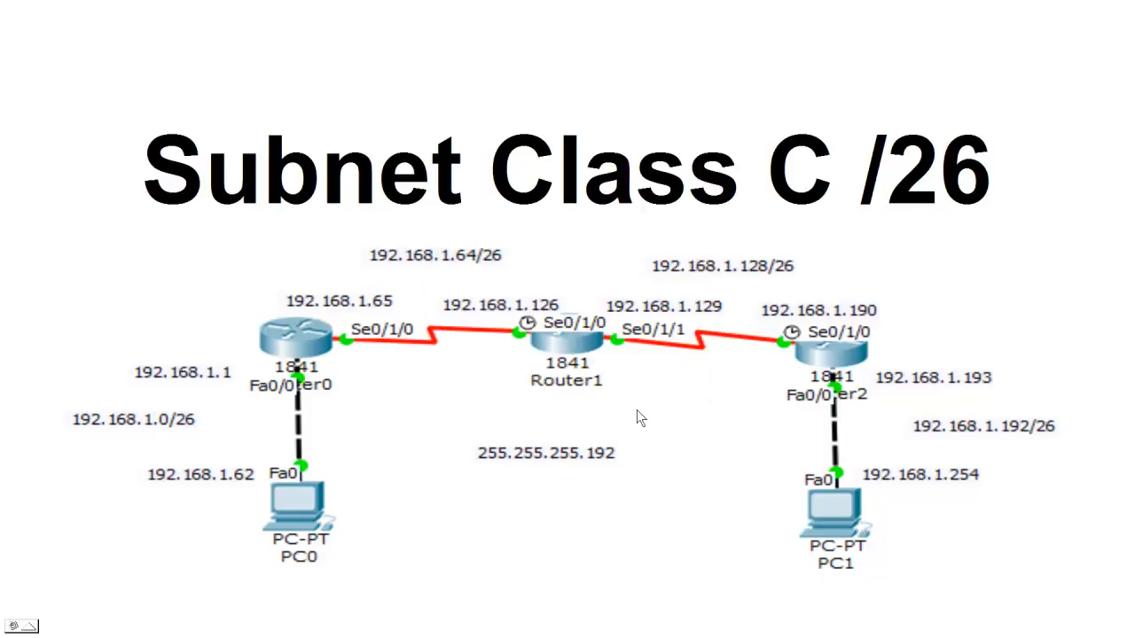
{"action": "mouse_move", "coordinate": [657, 422]}
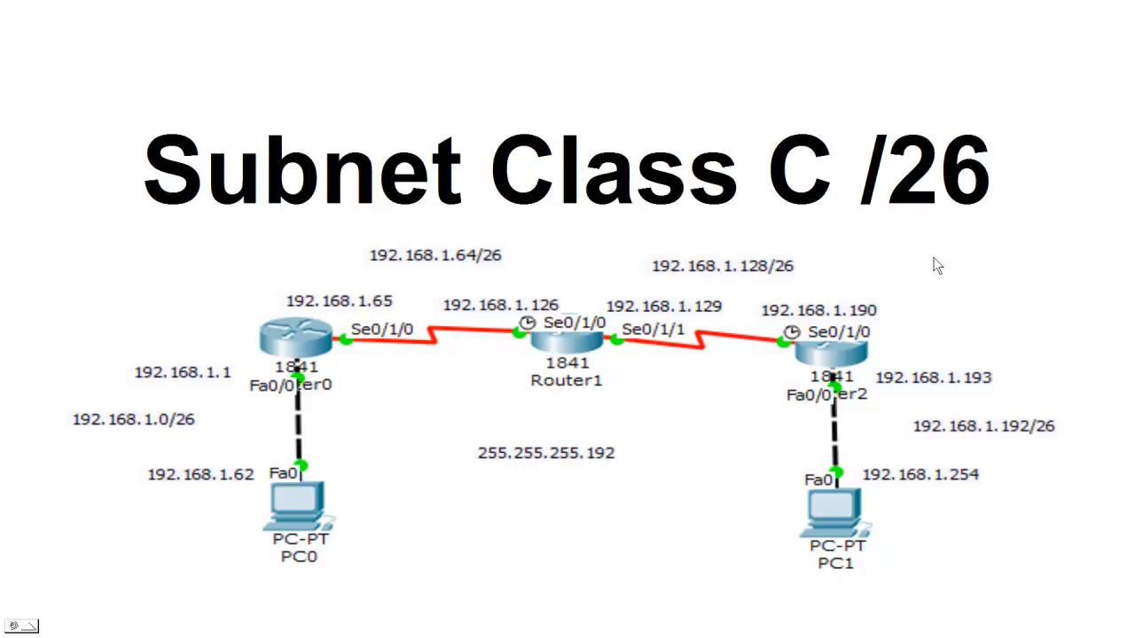
{"action": "mouse_move", "coordinate": [964, 273]}
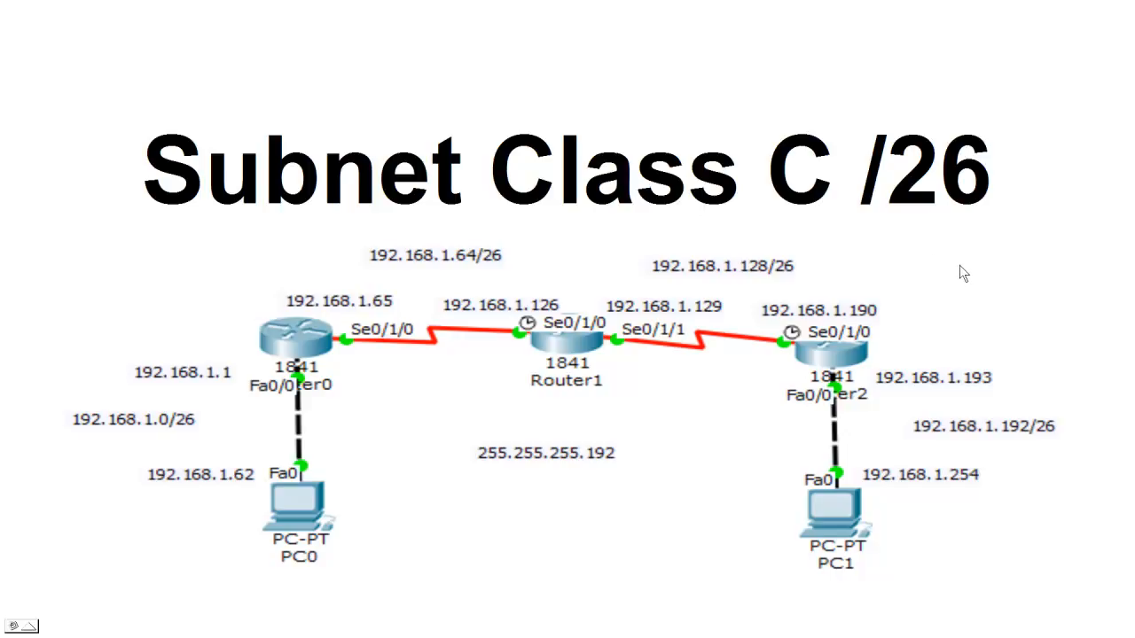
{"action": "mouse_move", "coordinate": [349, 405]}
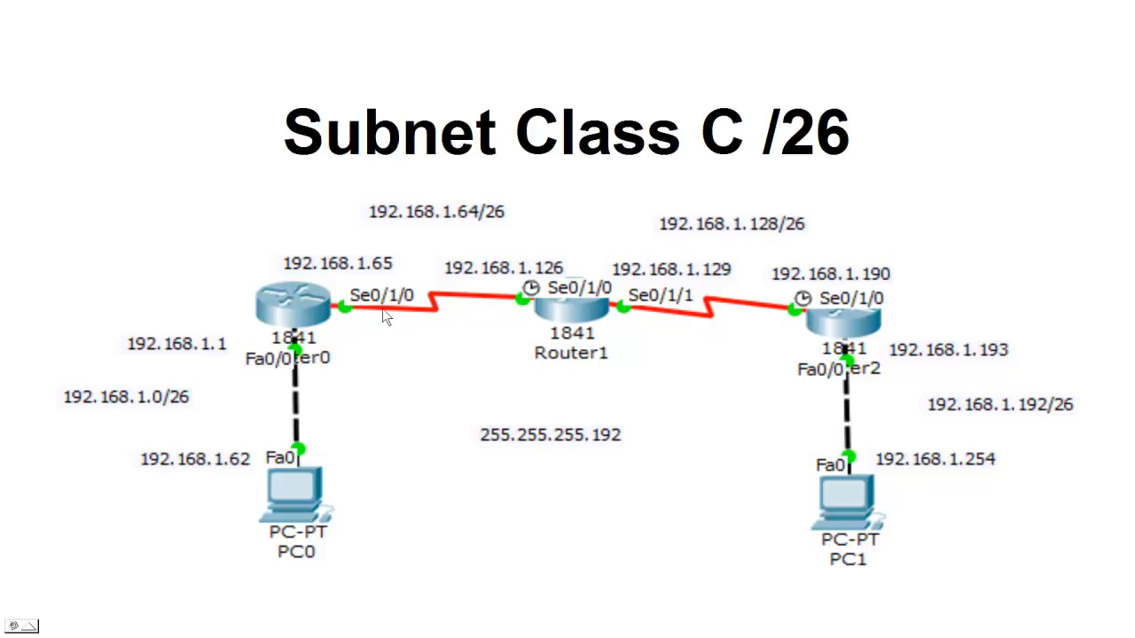
{"action": "mouse_move", "coordinate": [993, 472]}
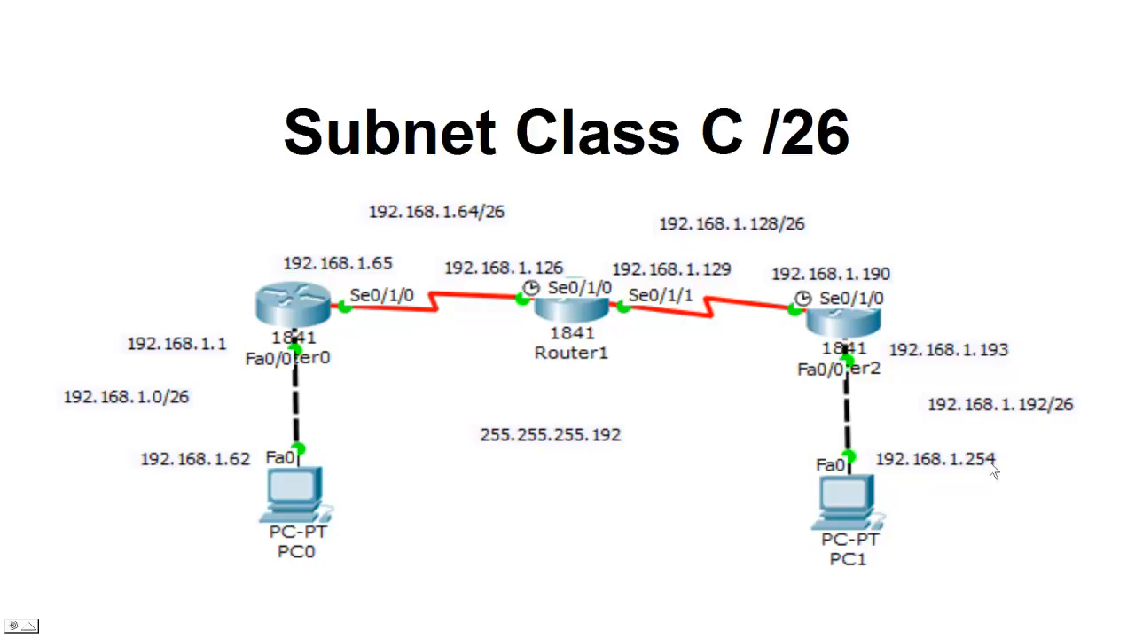
{"action": "mouse_move", "coordinate": [621, 306]}
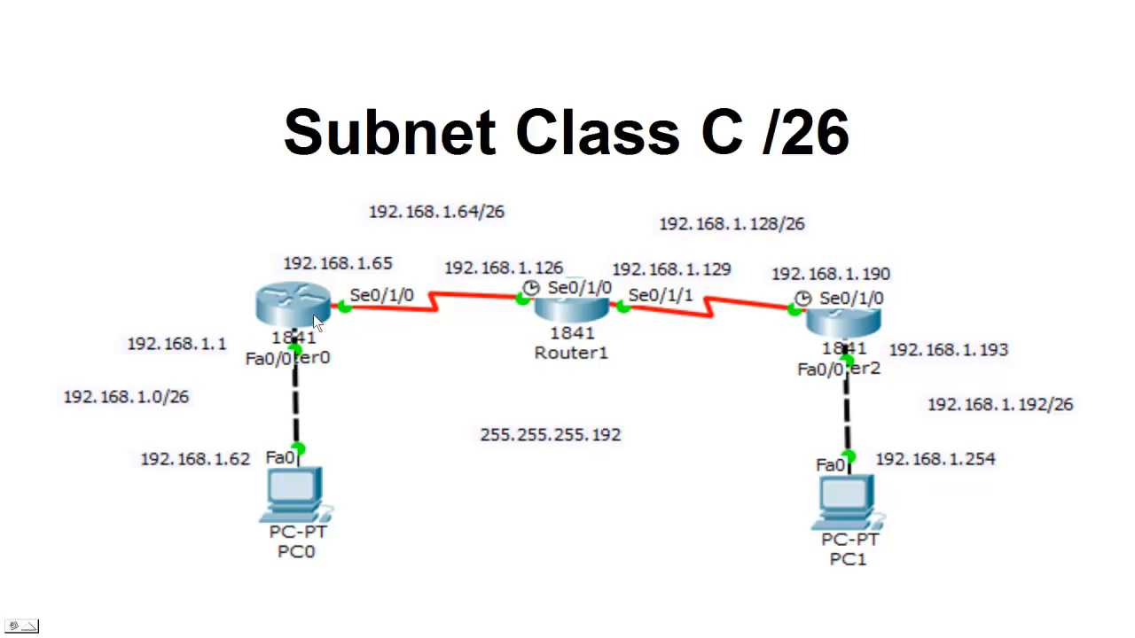
{"action": "mouse_move", "coordinate": [1055, 423]}
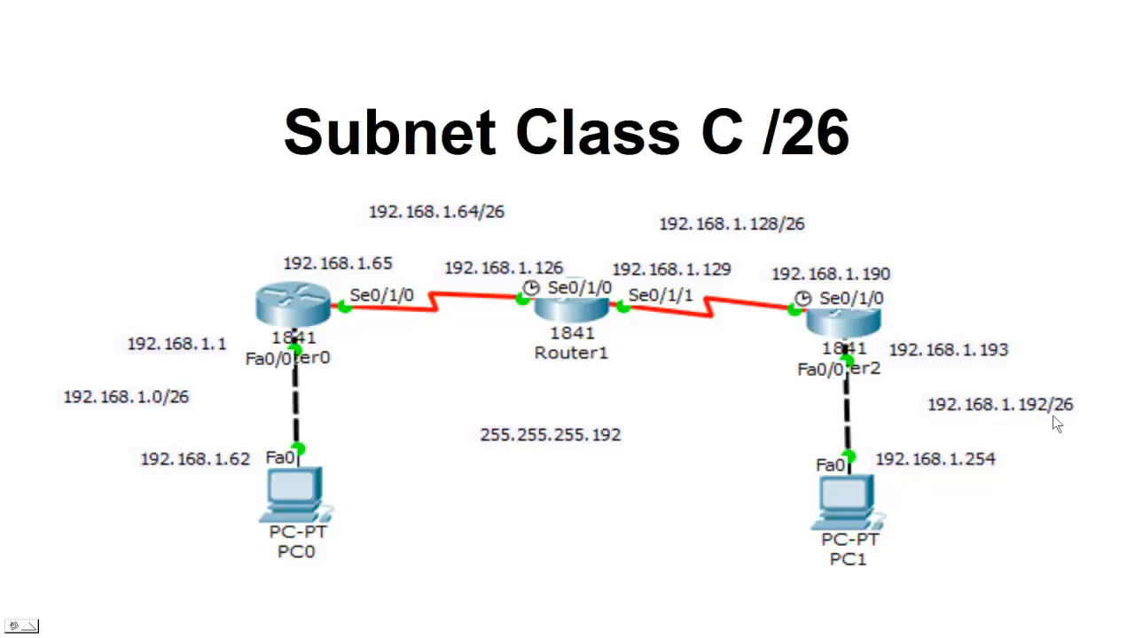
{"action": "mouse_move", "coordinate": [470, 404]}
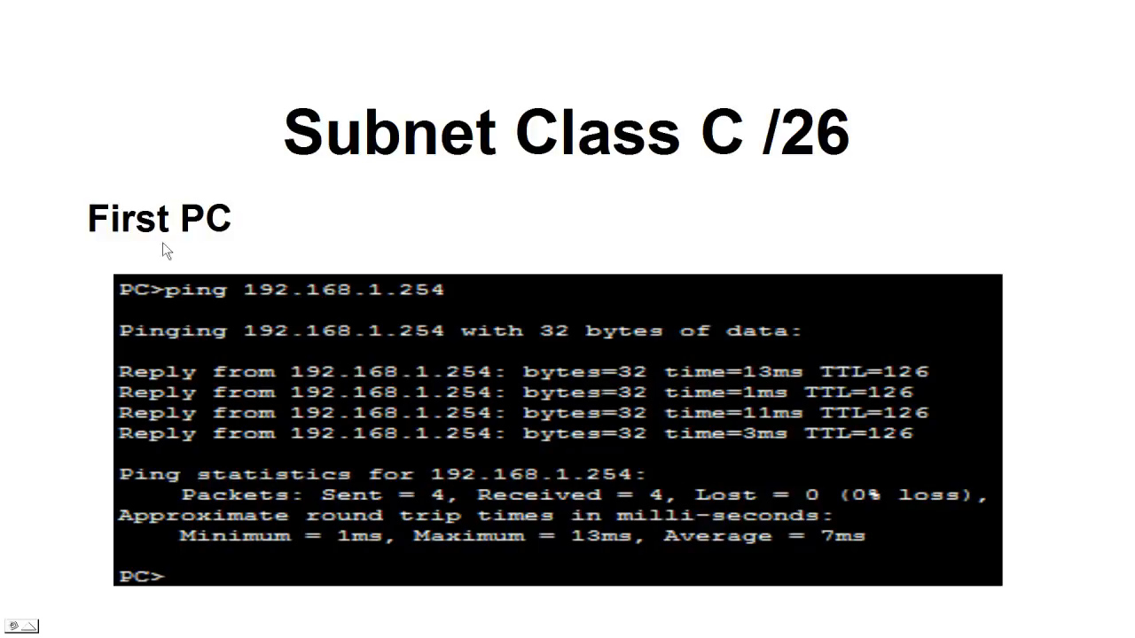
{"action": "mouse_move", "coordinate": [417, 301]}
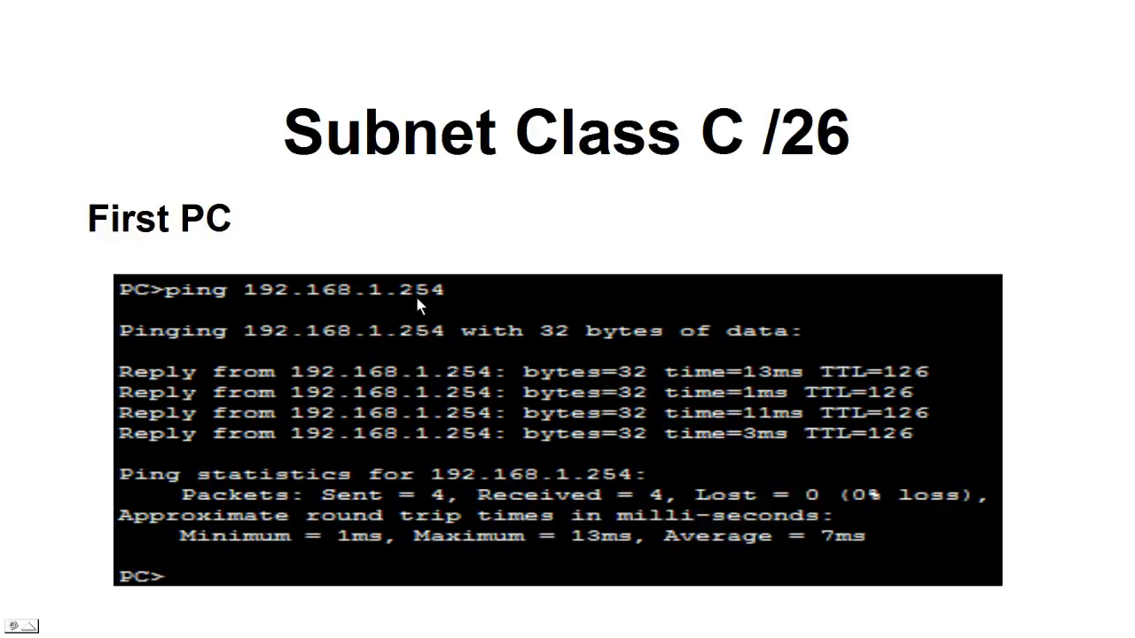
{"action": "mouse_move", "coordinate": [807, 376]}
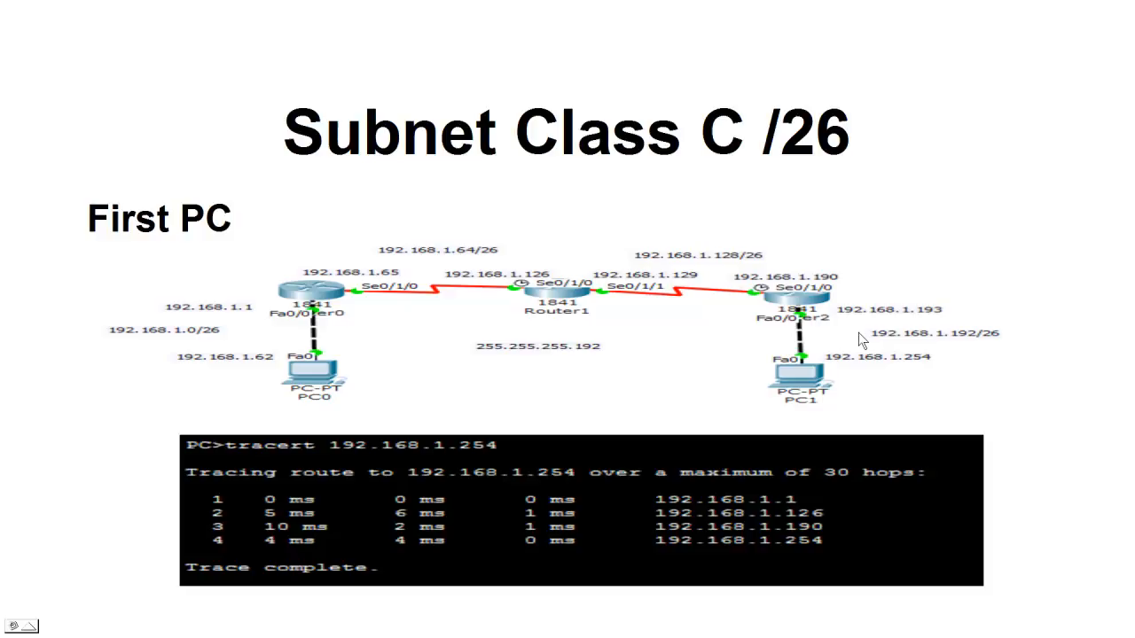
{"action": "mouse_move", "coordinate": [162, 324]}
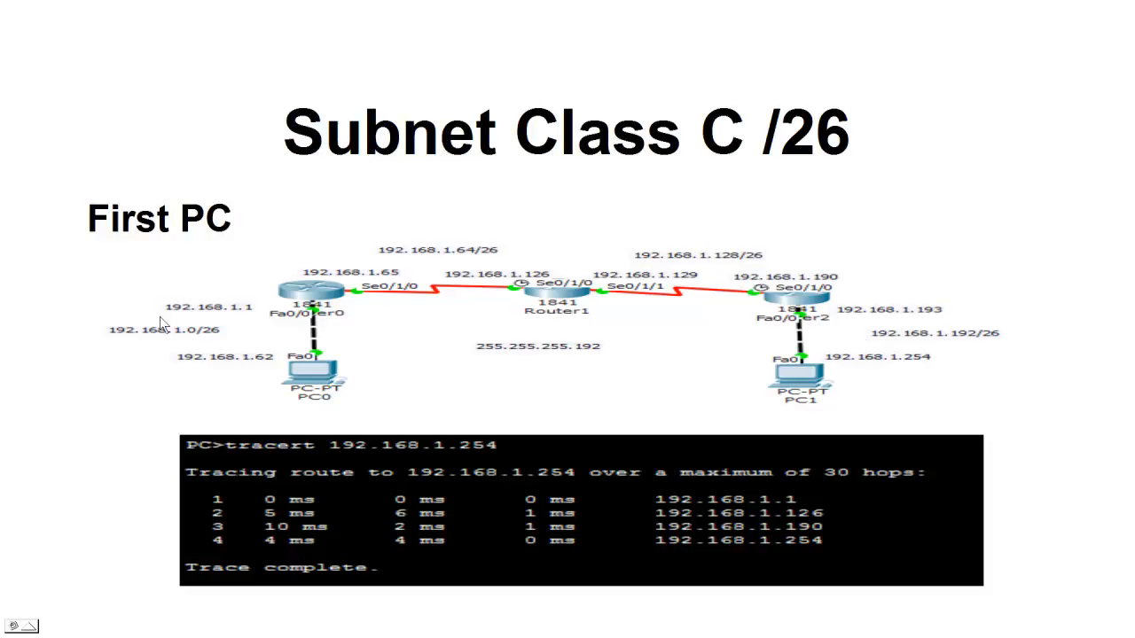
{"action": "mouse_move", "coordinate": [277, 455]}
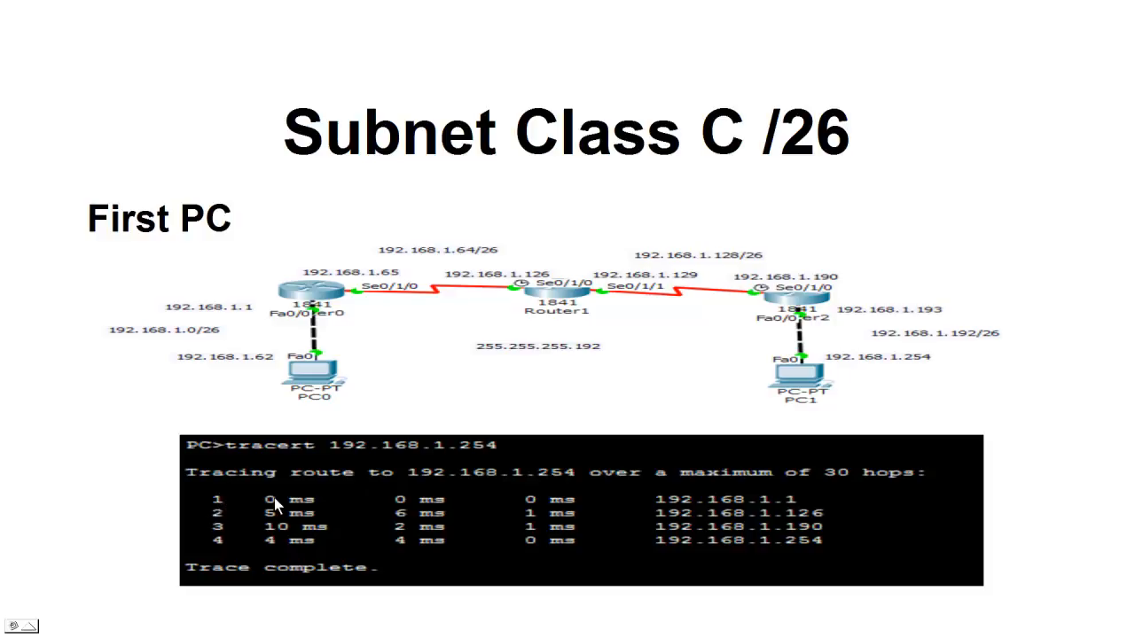
{"action": "mouse_move", "coordinate": [621, 523]}
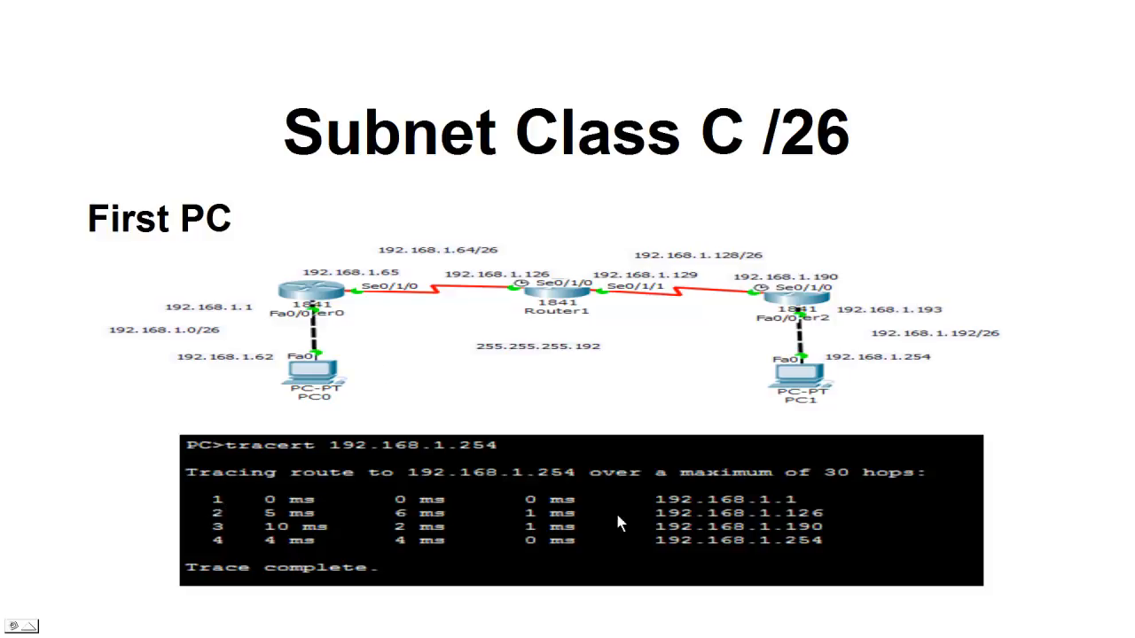
{"action": "mouse_move", "coordinate": [547, 426]}
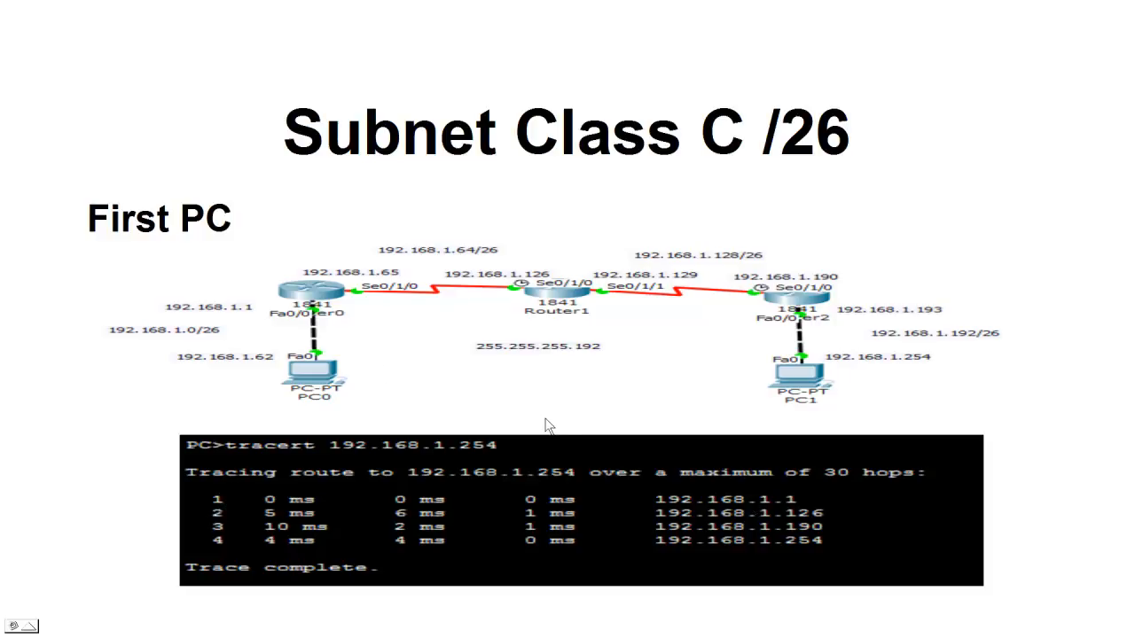
{"action": "mouse_move", "coordinate": [541, 282]}
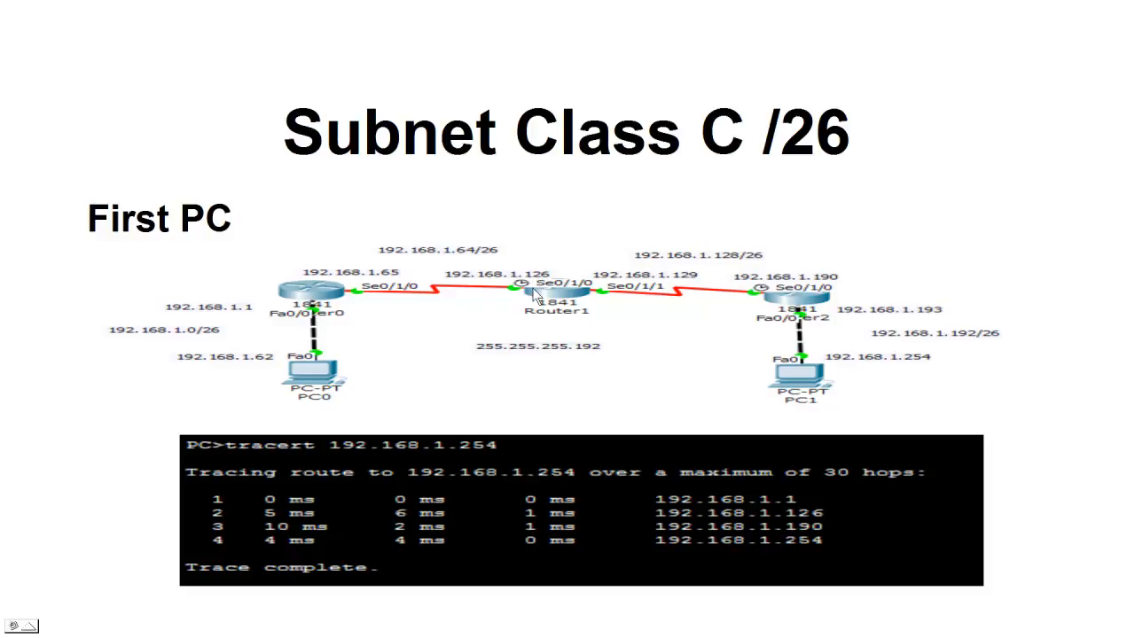
{"action": "mouse_move", "coordinate": [732, 519]}
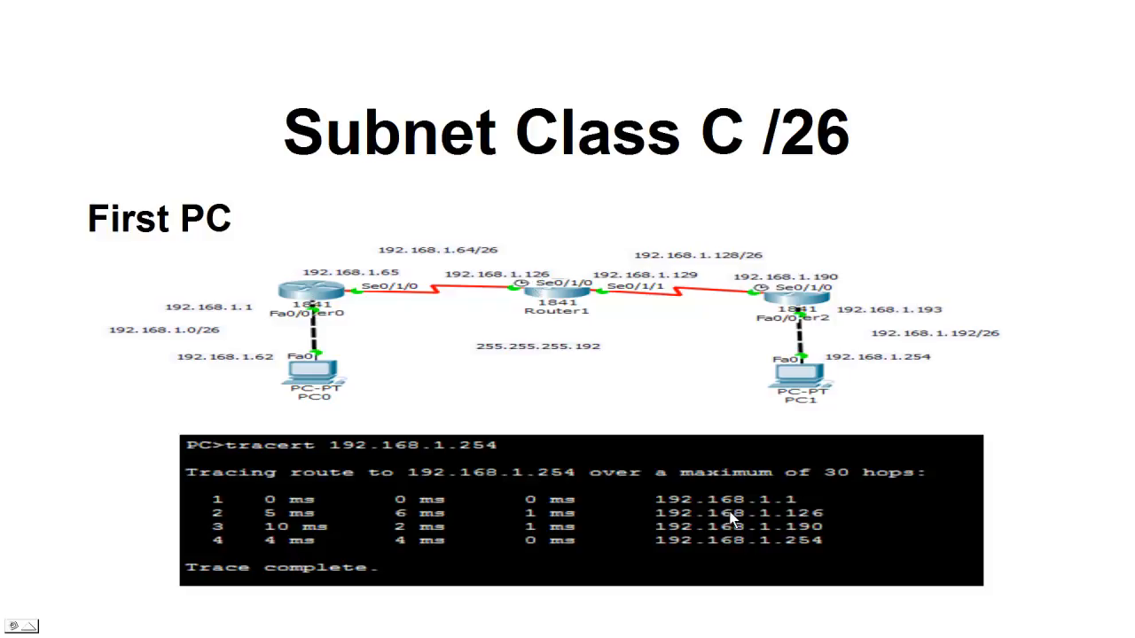
{"action": "mouse_move", "coordinate": [792, 300]}
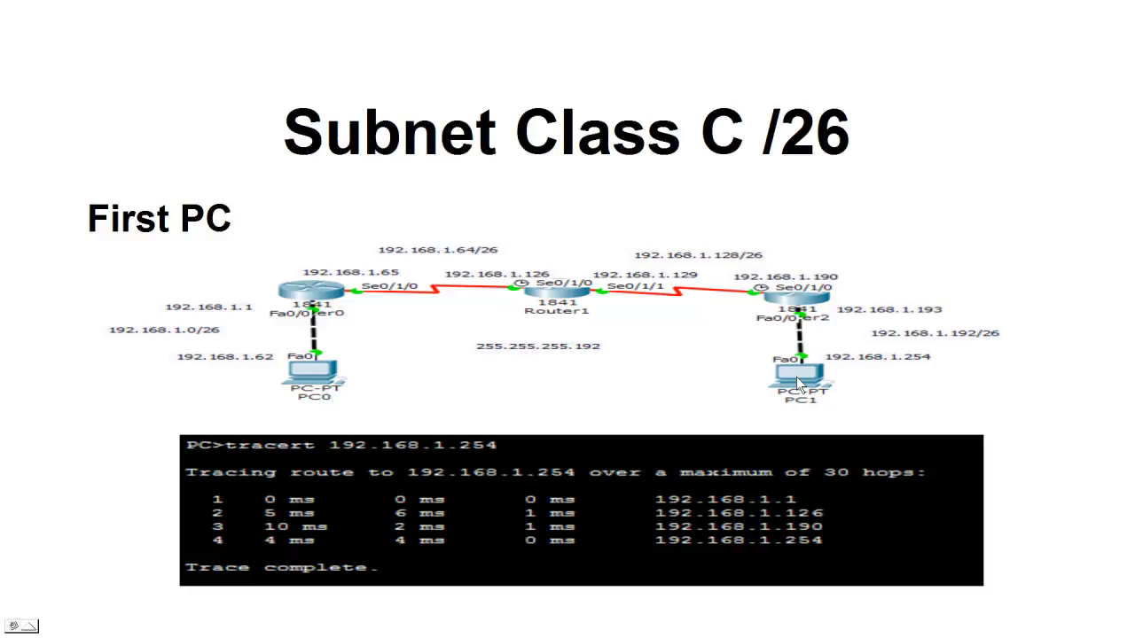
{"action": "mouse_move", "coordinate": [793, 548]}
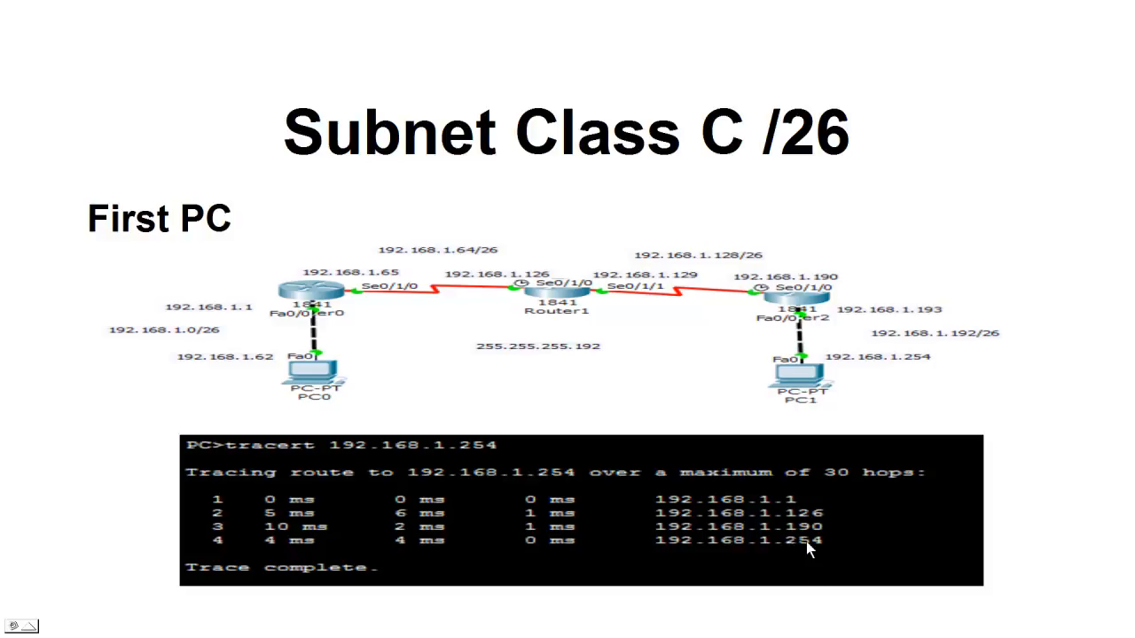
{"action": "mouse_move", "coordinate": [379, 490]}
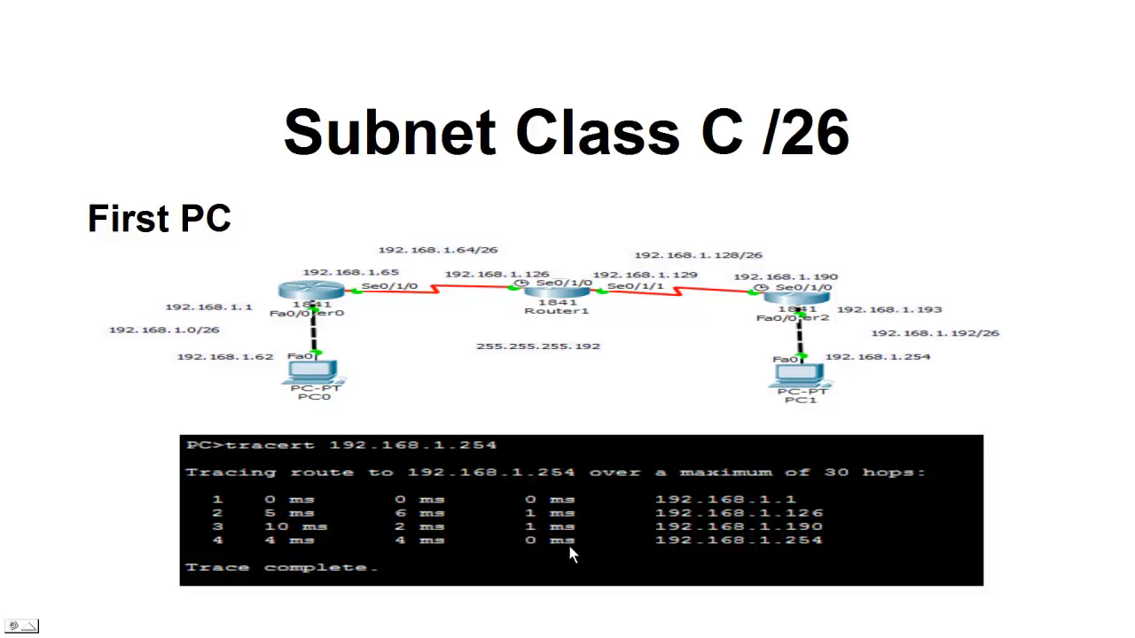
{"action": "mouse_move", "coordinate": [598, 518]}
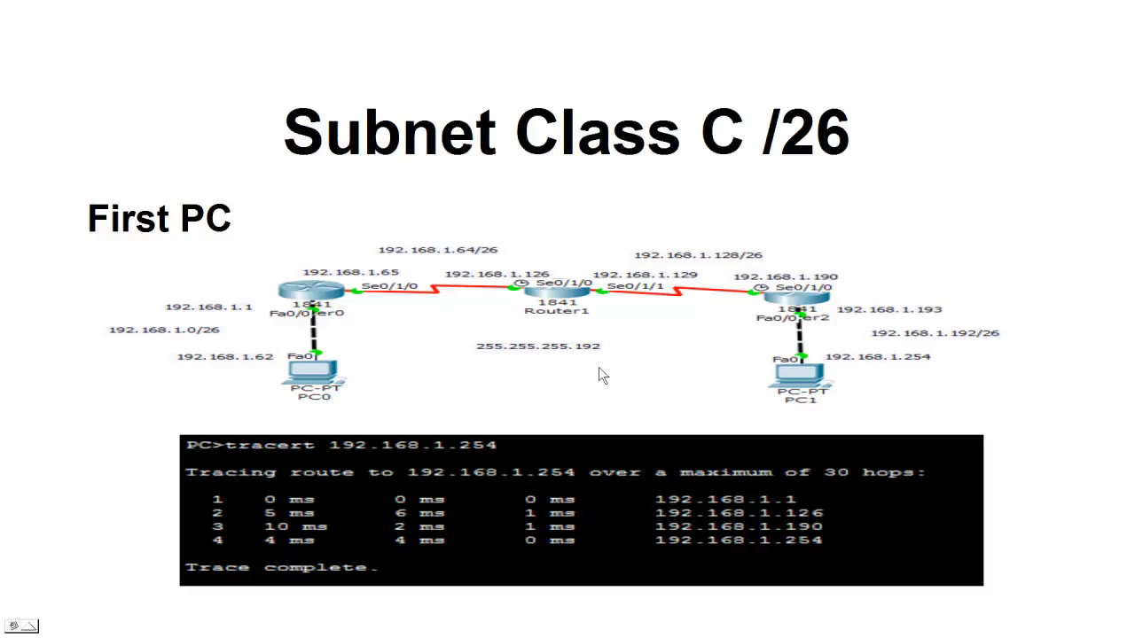
{"action": "mouse_move", "coordinate": [652, 386]}
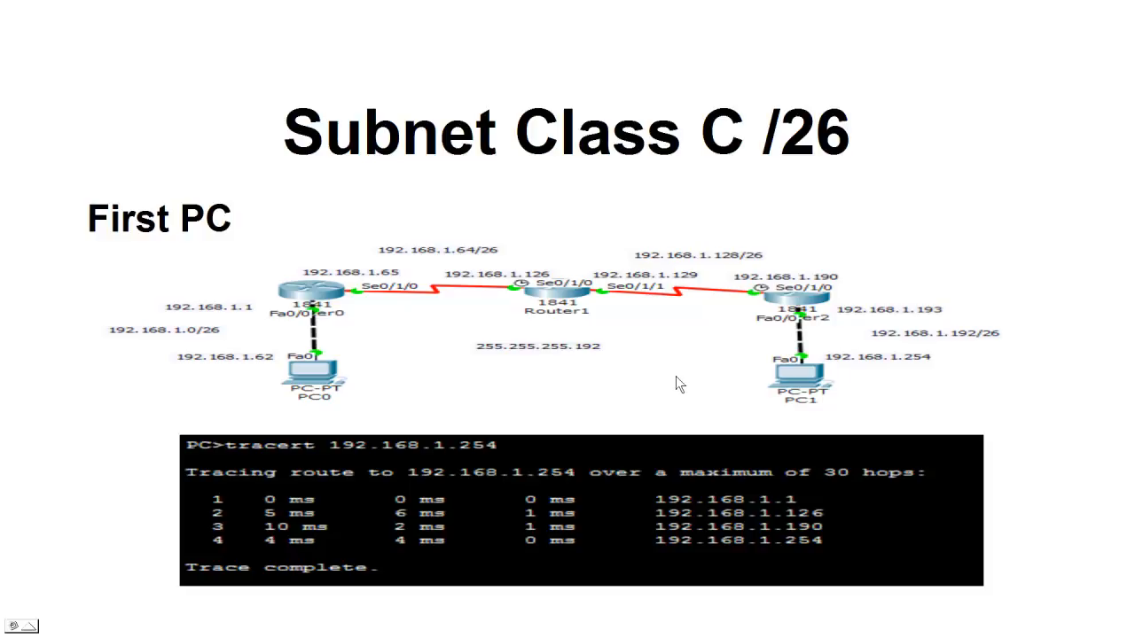
{"action": "mouse_move", "coordinate": [701, 363]}
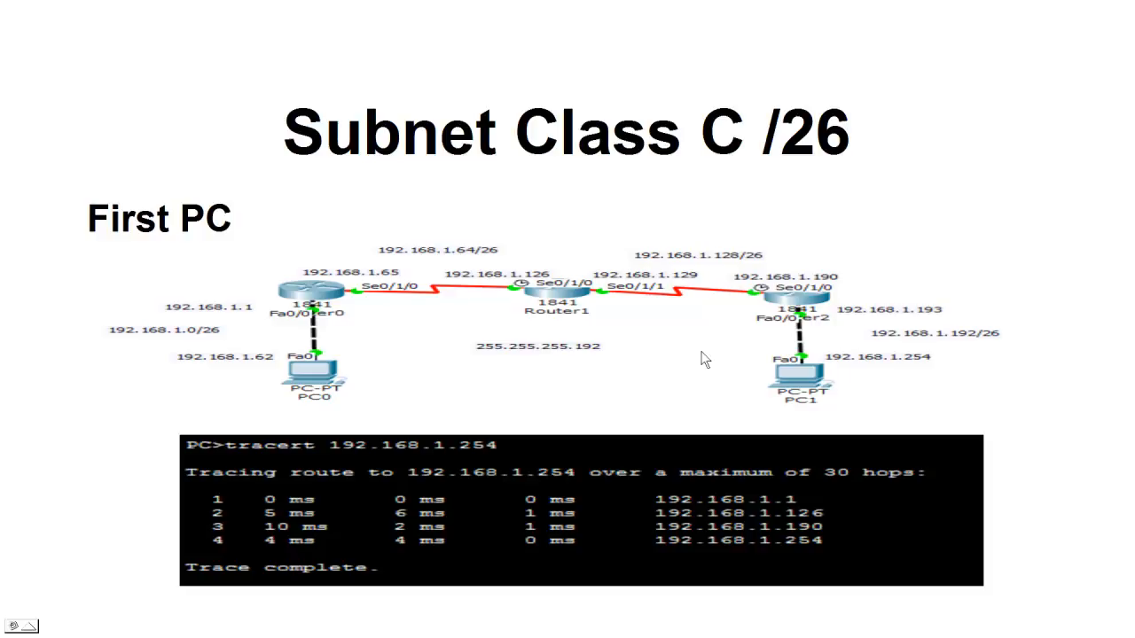
{"action": "mouse_move", "coordinate": [695, 359]}
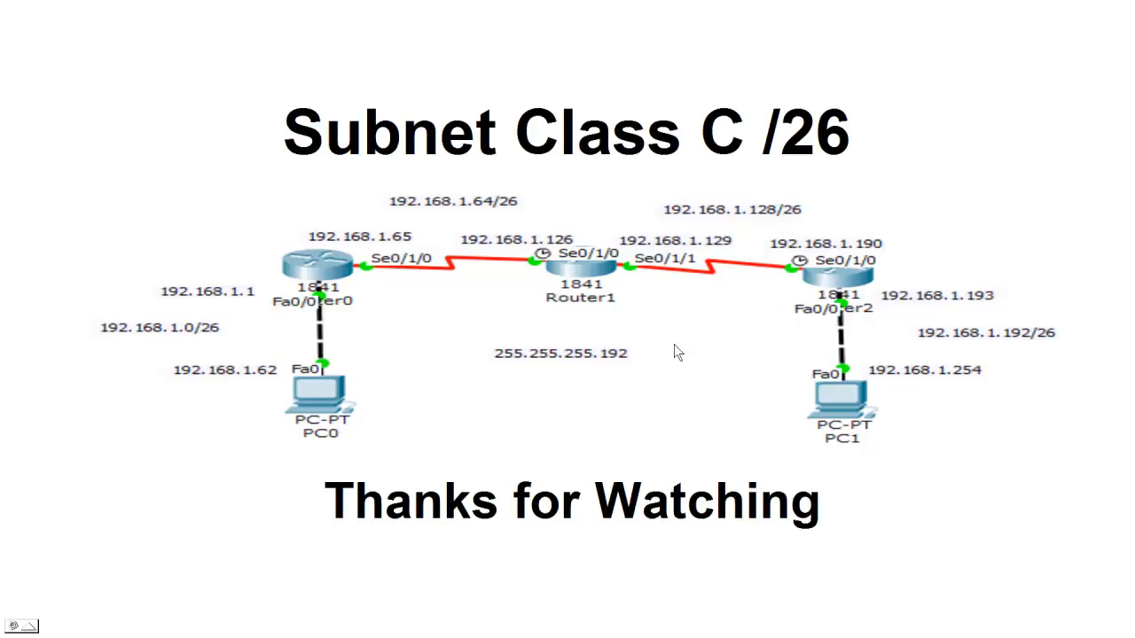
{"action": "mouse_move", "coordinate": [486, 260]}
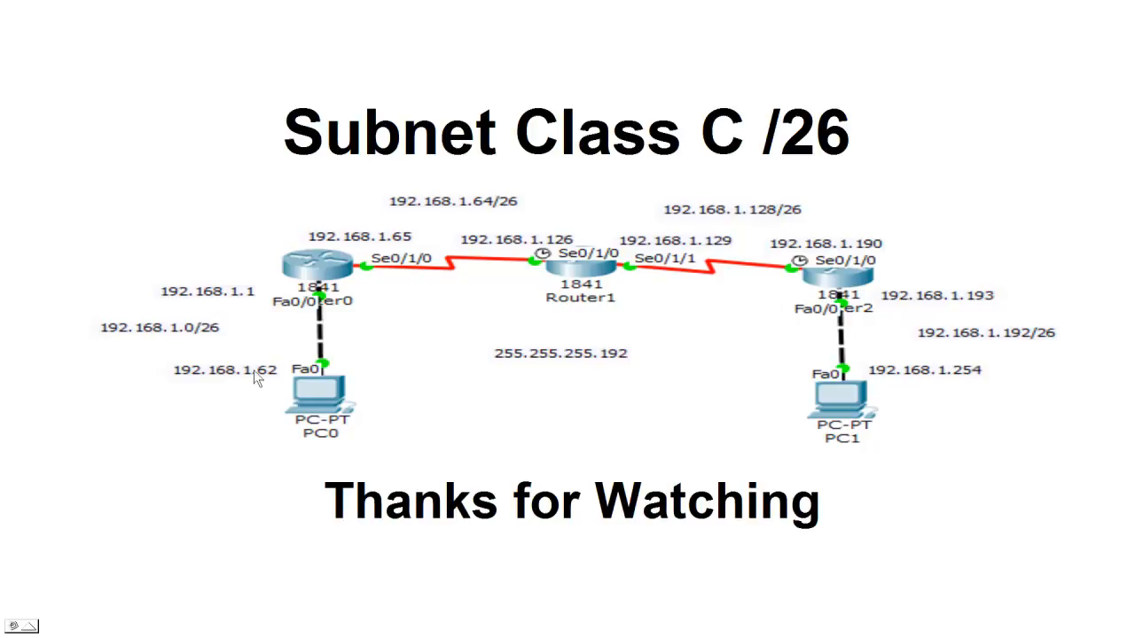
{"action": "mouse_move", "coordinate": [258, 339]}
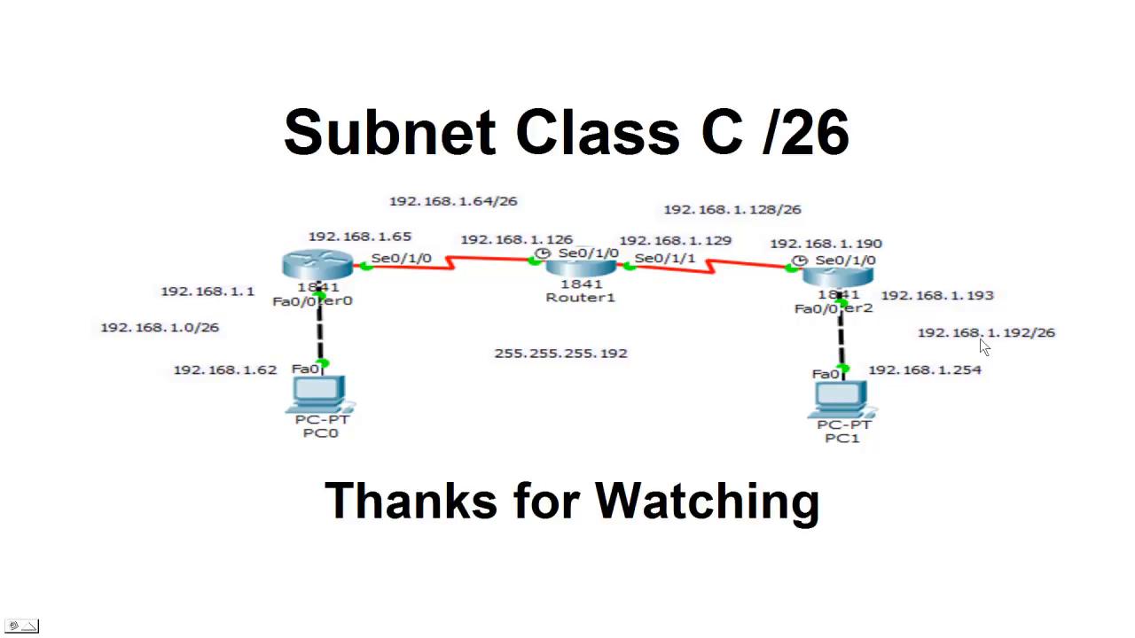
{"action": "mouse_move", "coordinate": [273, 309]}
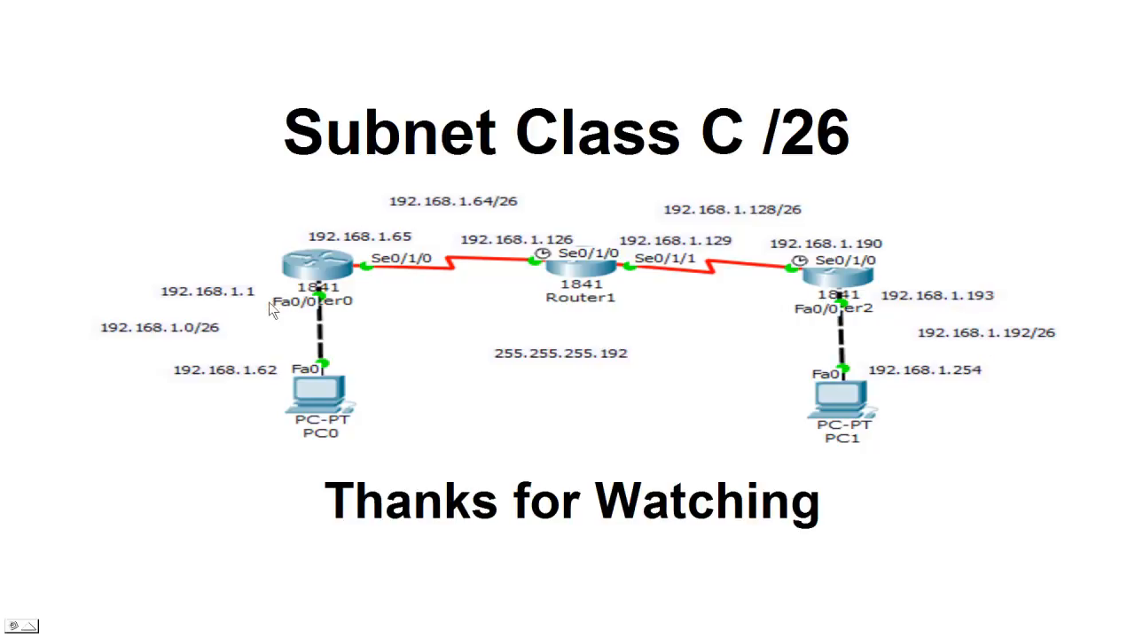
{"action": "mouse_move", "coordinate": [242, 311]}
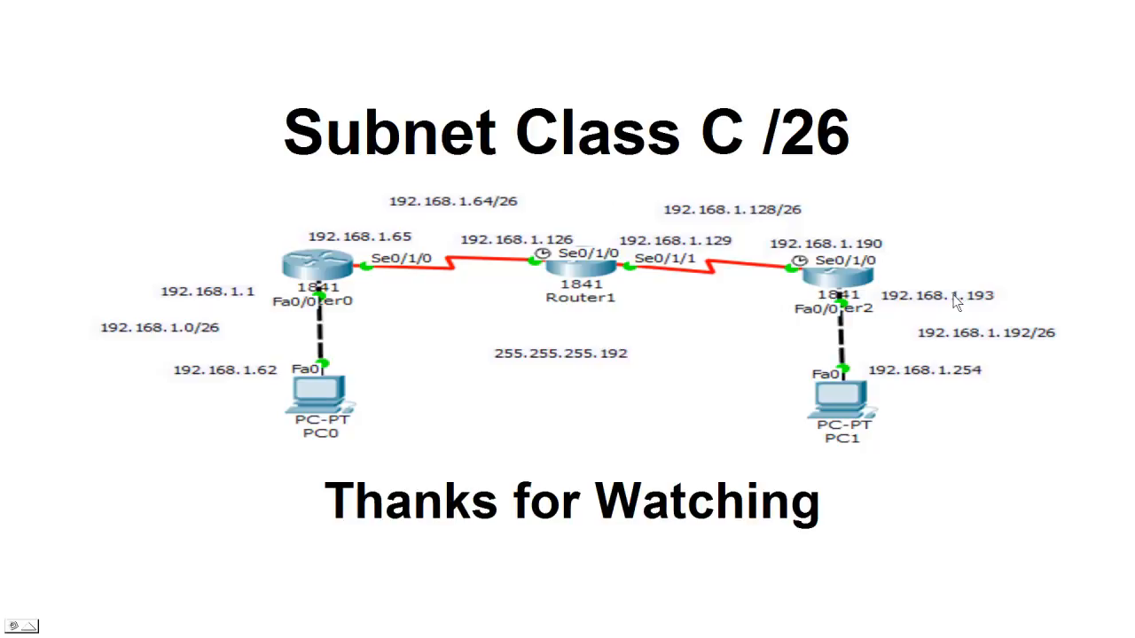
{"action": "mouse_move", "coordinate": [913, 306]}
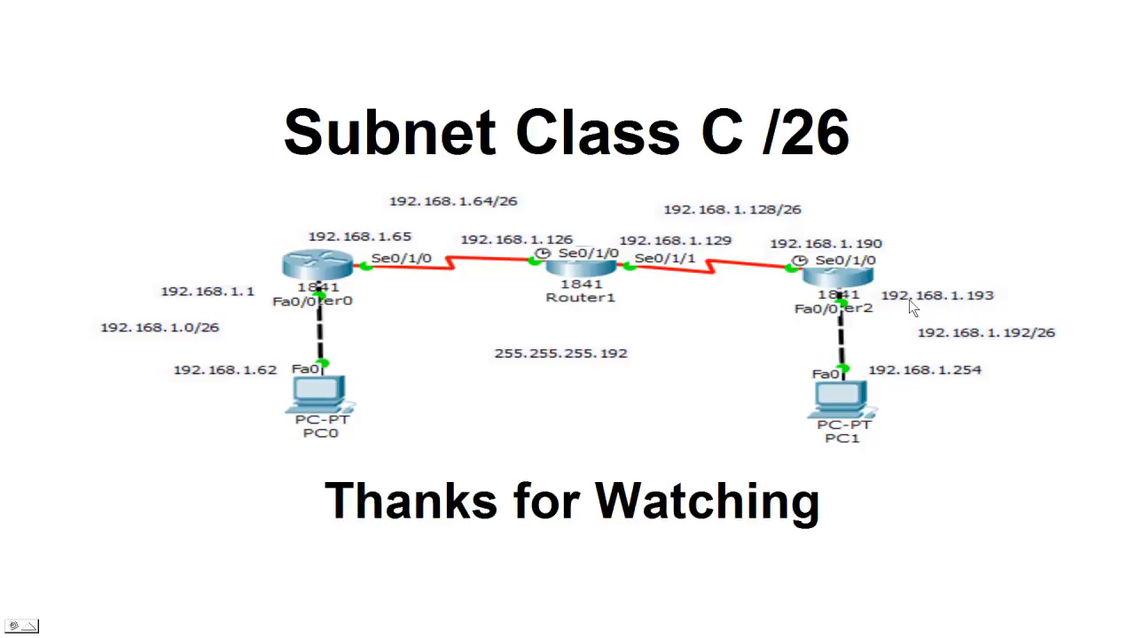
{"action": "mouse_move", "coordinate": [514, 261]}
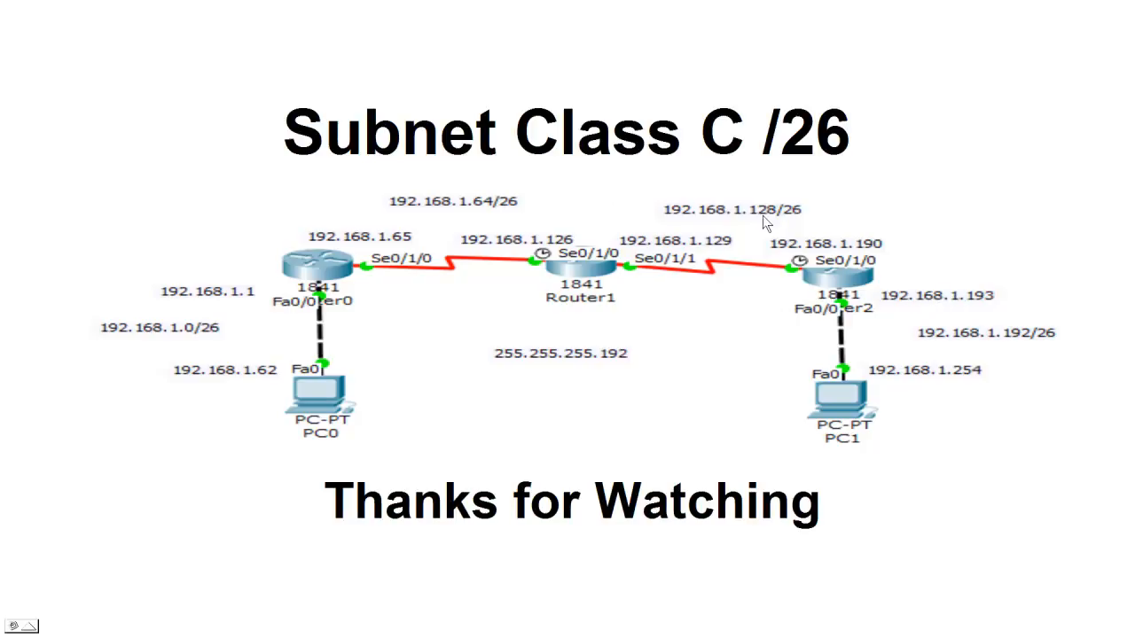
{"action": "mouse_move", "coordinate": [666, 373]}
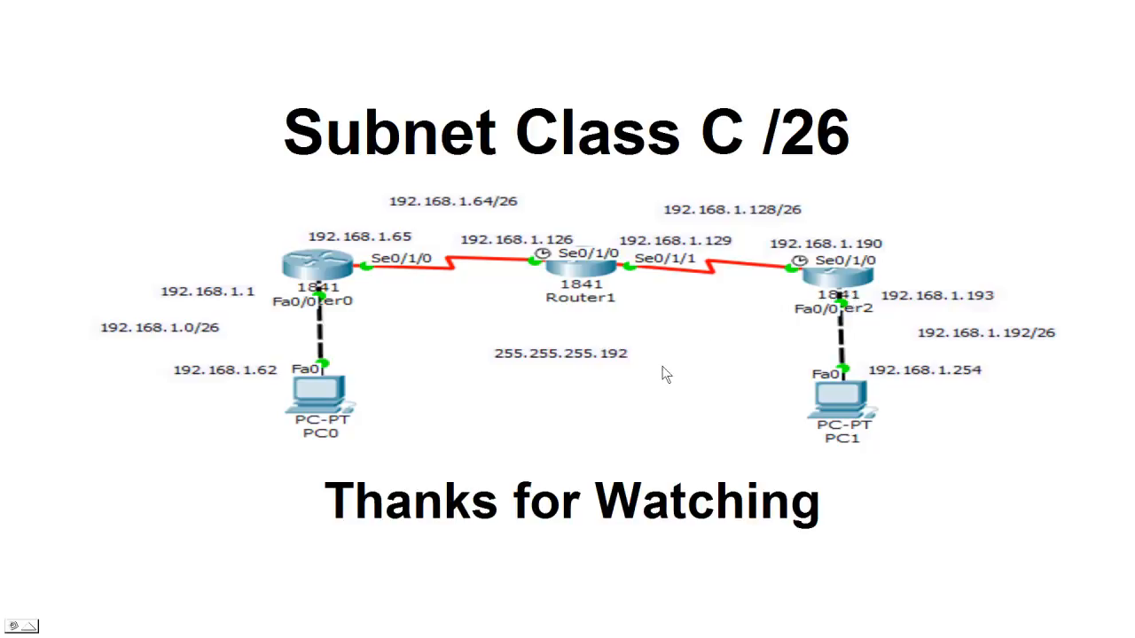
{"action": "mouse_move", "coordinate": [679, 376]}
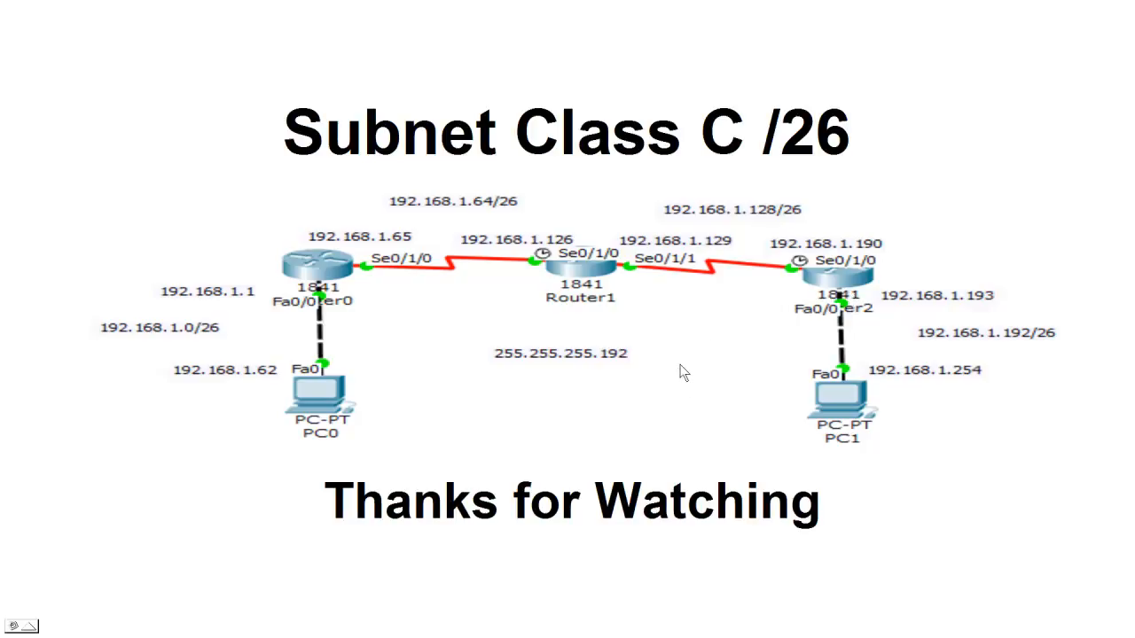
{"action": "mouse_move", "coordinate": [690, 367]}
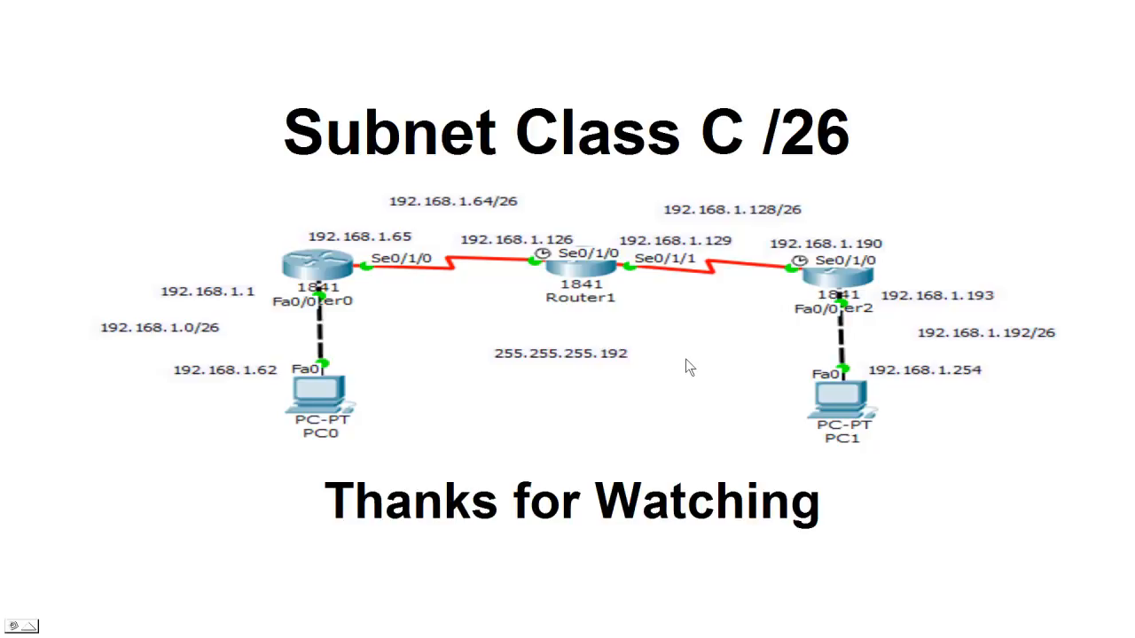
{"action": "mouse_move", "coordinate": [257, 349]}
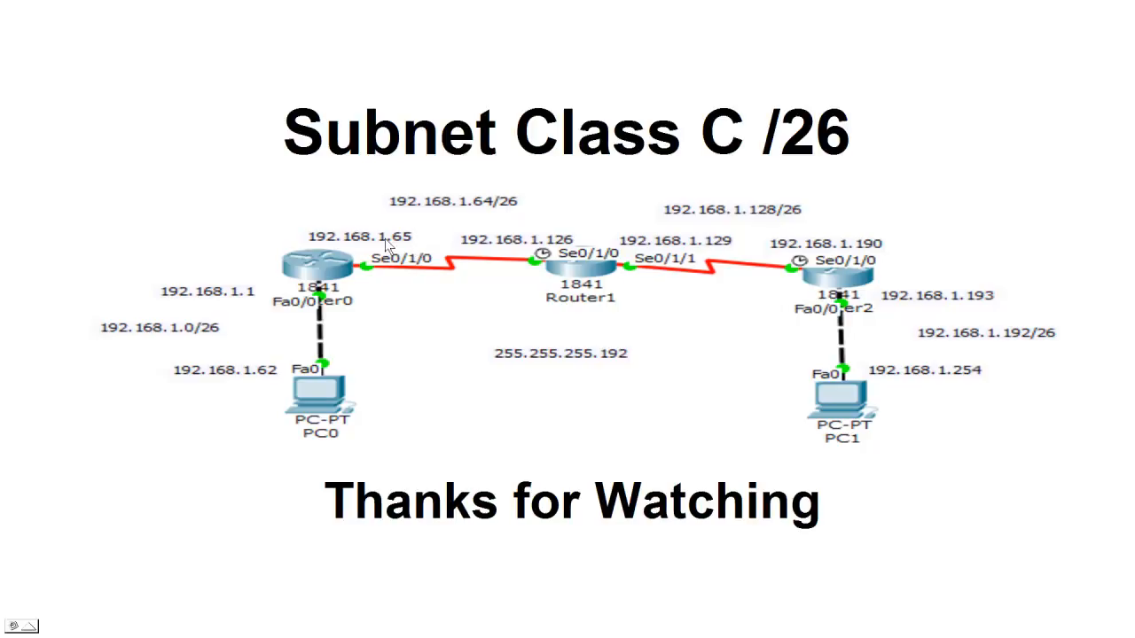
{"action": "mouse_move", "coordinate": [406, 248]}
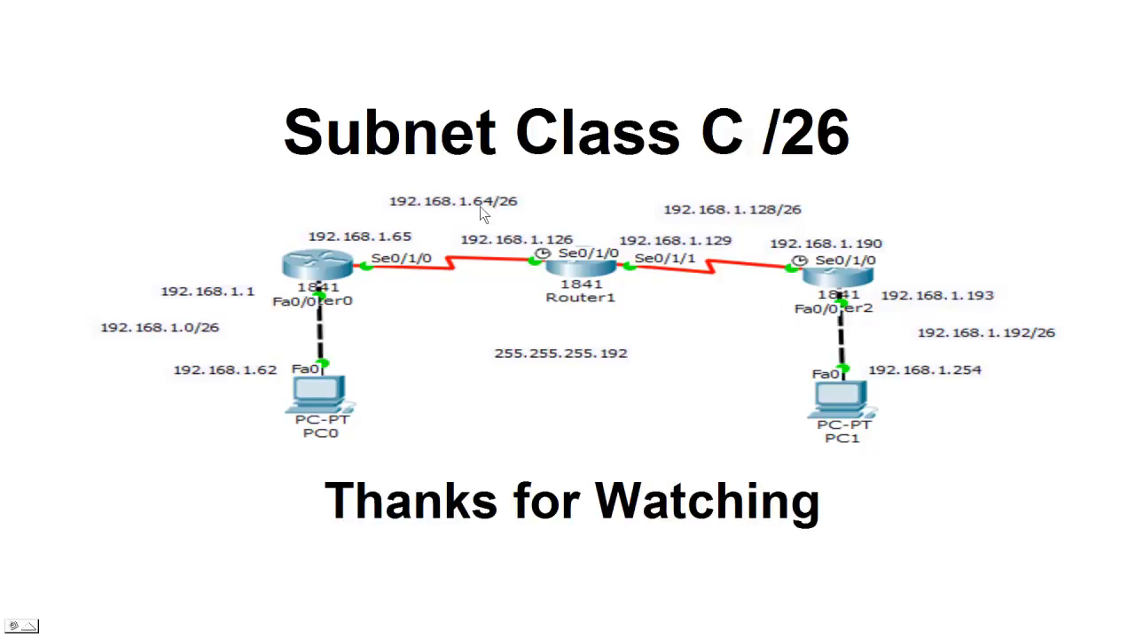
{"action": "mouse_move", "coordinate": [728, 346]}
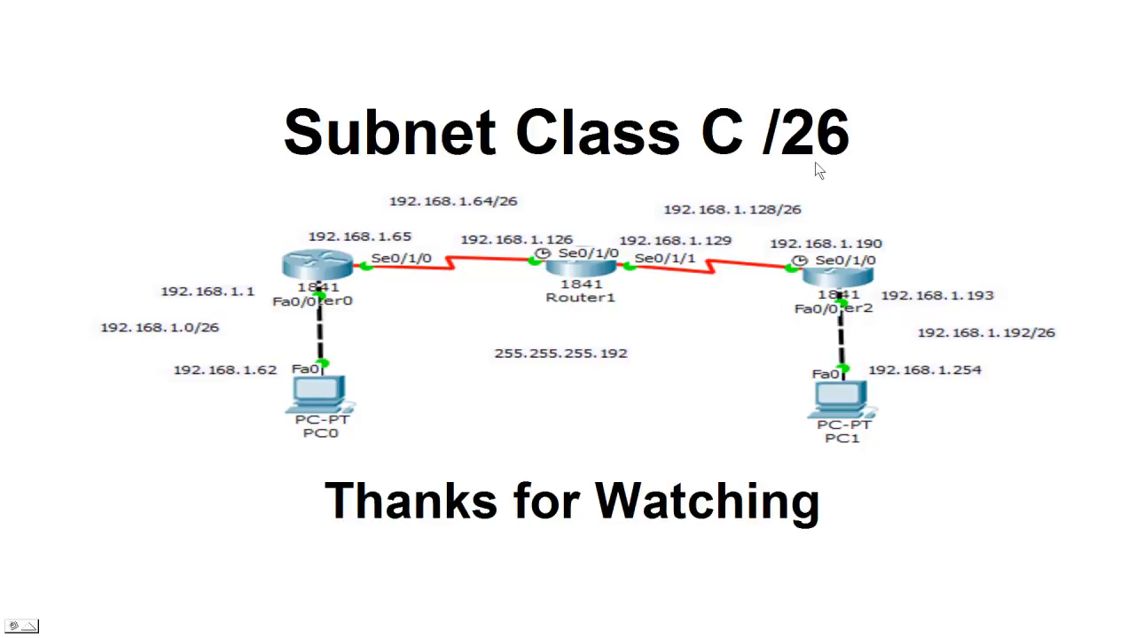
{"action": "mouse_move", "coordinate": [317, 343]}
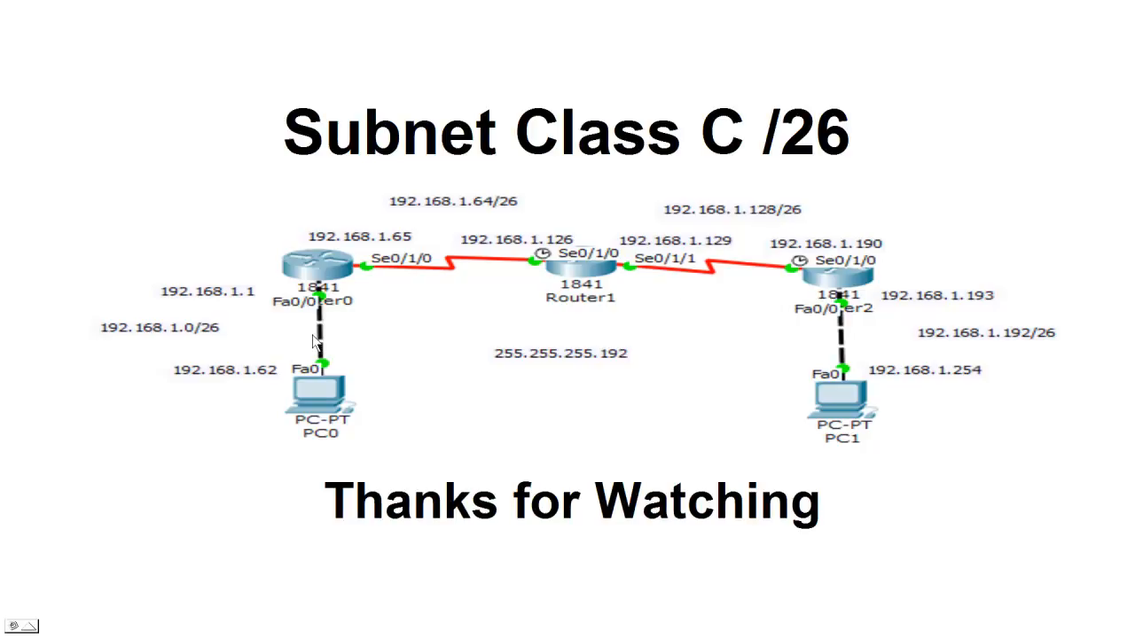
{"action": "mouse_move", "coordinate": [660, 375]}
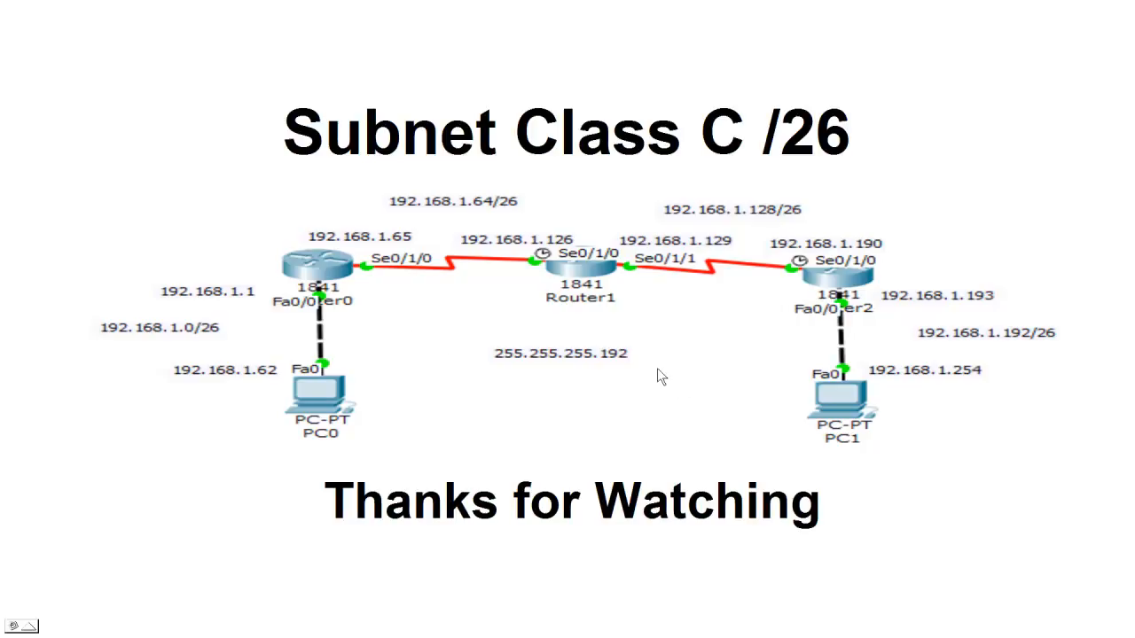
{"action": "mouse_move", "coordinate": [663, 368]}
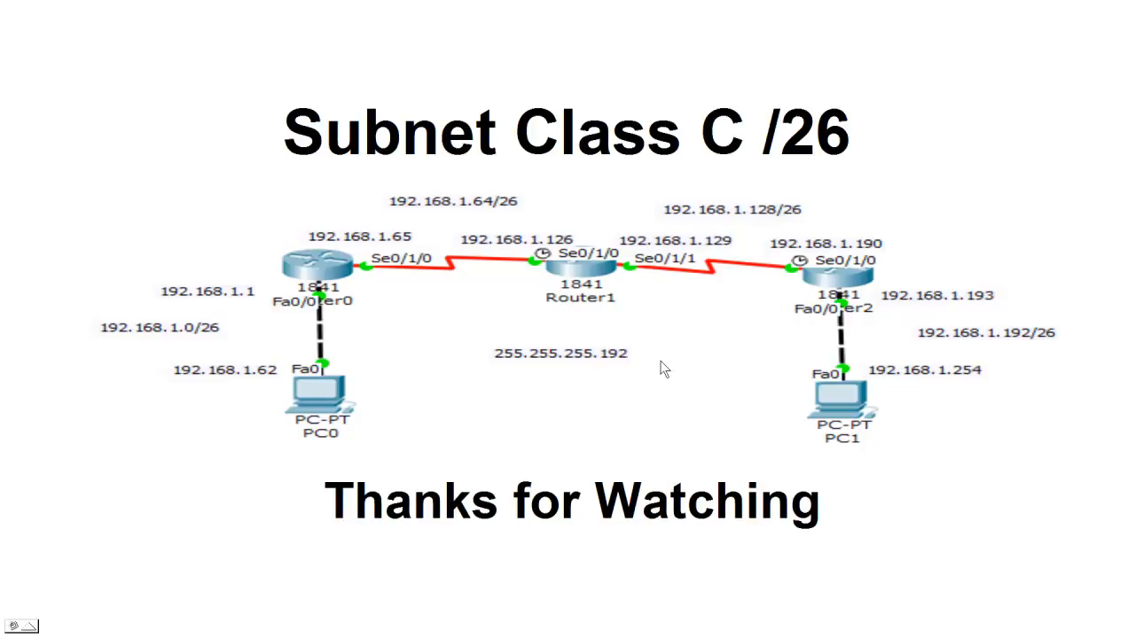